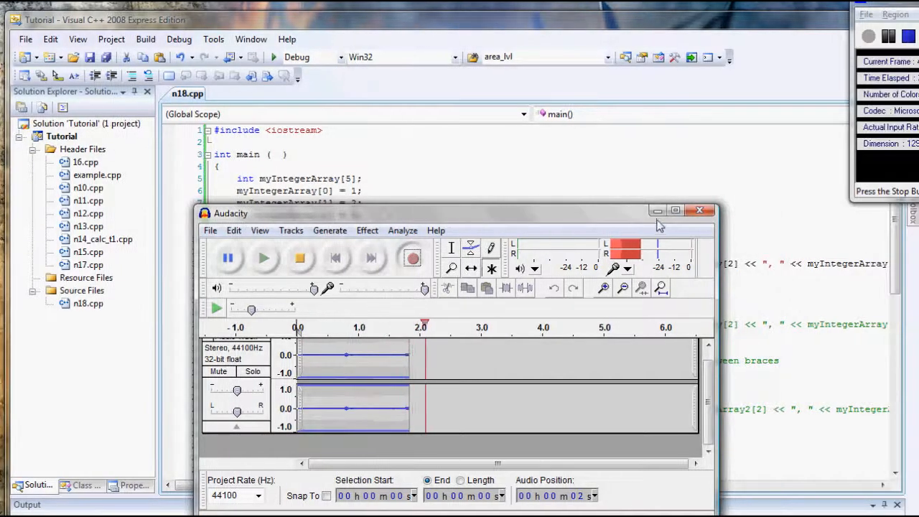
mouse_move(657, 209)
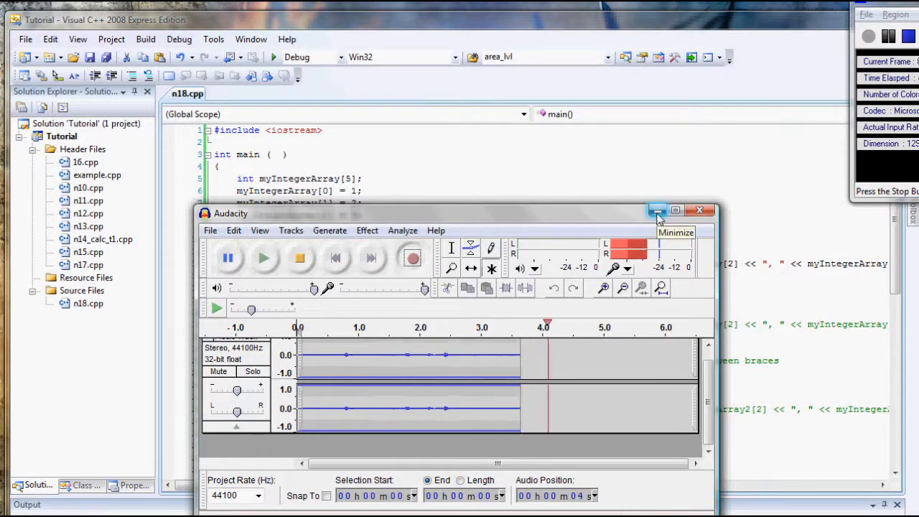
Step: Minimize the recorder window so n18.cpp fills the editor, then confirm the Quit Skype prompt
left_click(657, 209)
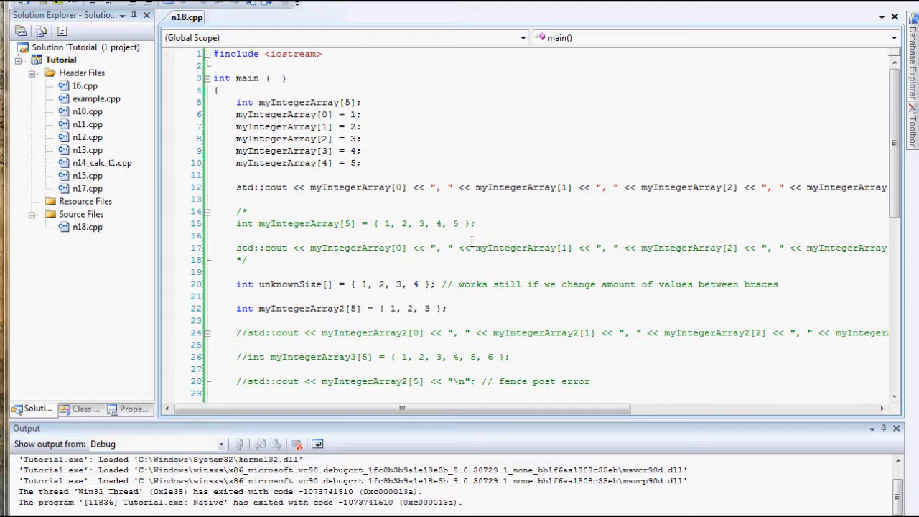
mouse_move(465, 240)
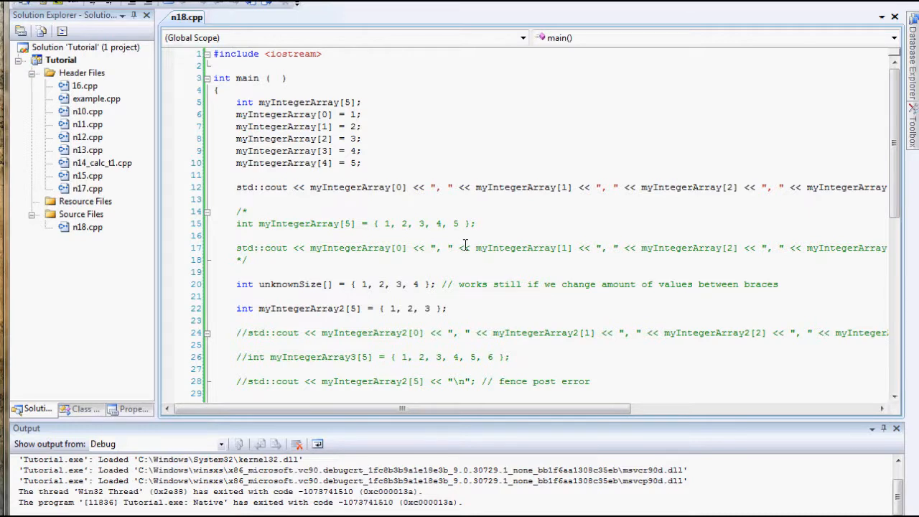
mouse_move(434, 235)
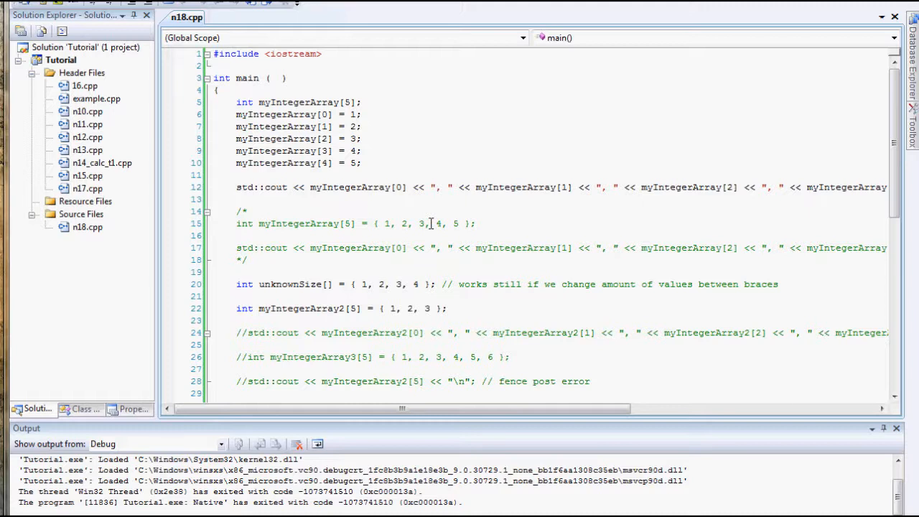
mouse_move(439, 218)
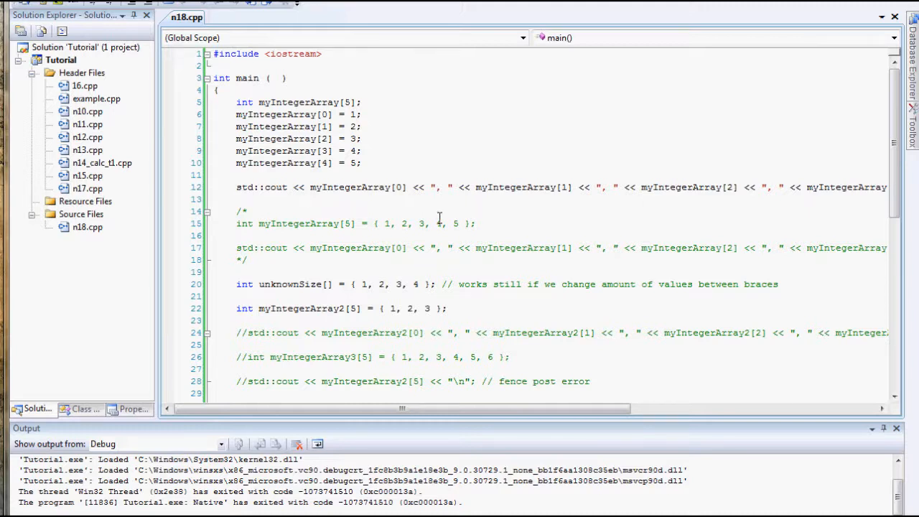
mouse_move(438, 216)
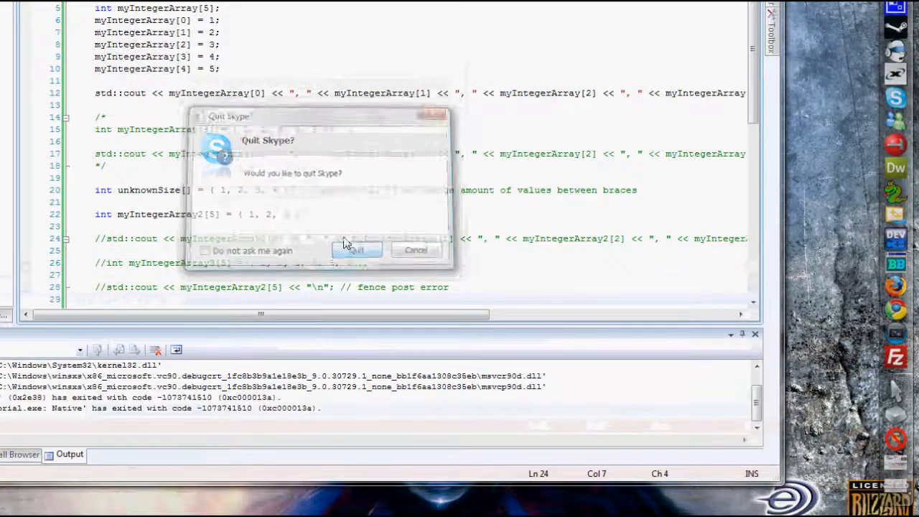
left_click(356, 249)
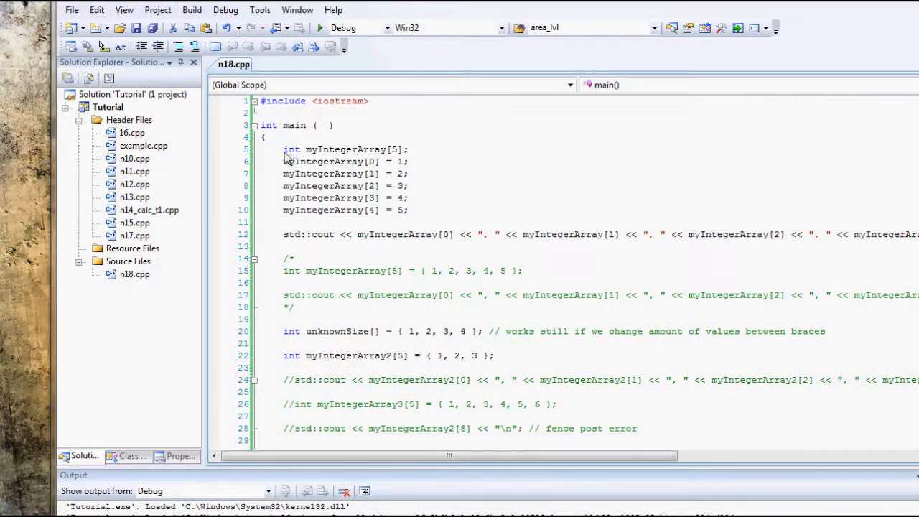
double_click(290, 149)
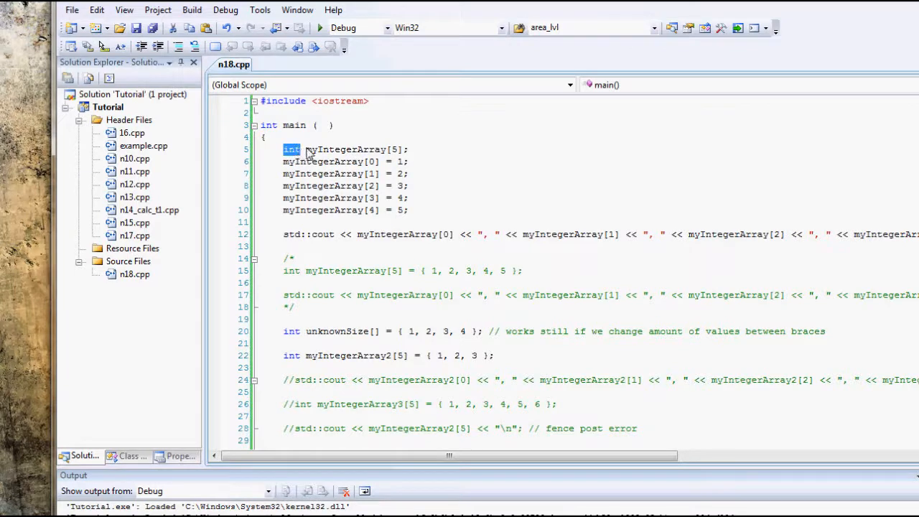
mouse_move(290, 149)
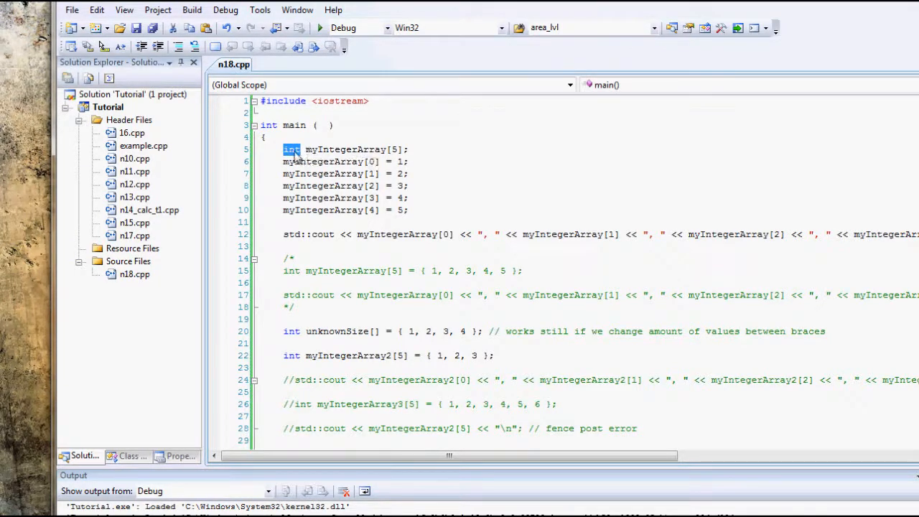
double_click(343, 149)
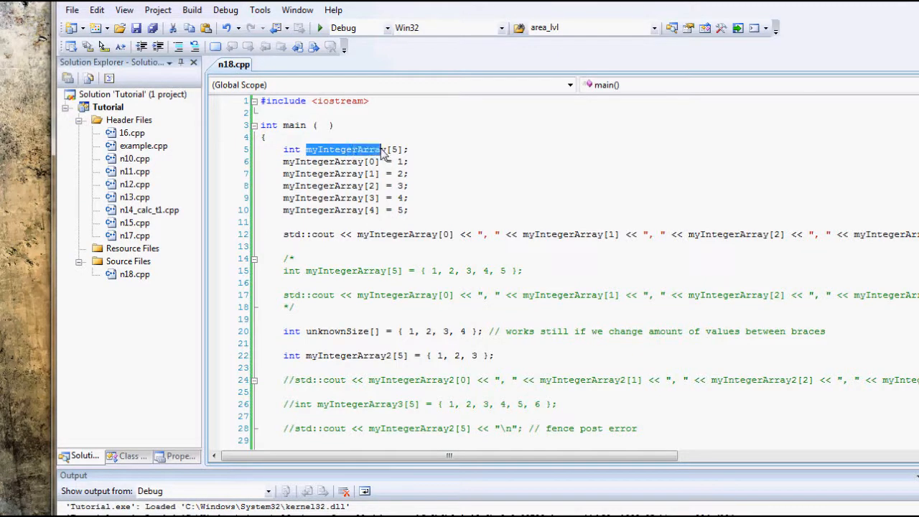
left_click(393, 149)
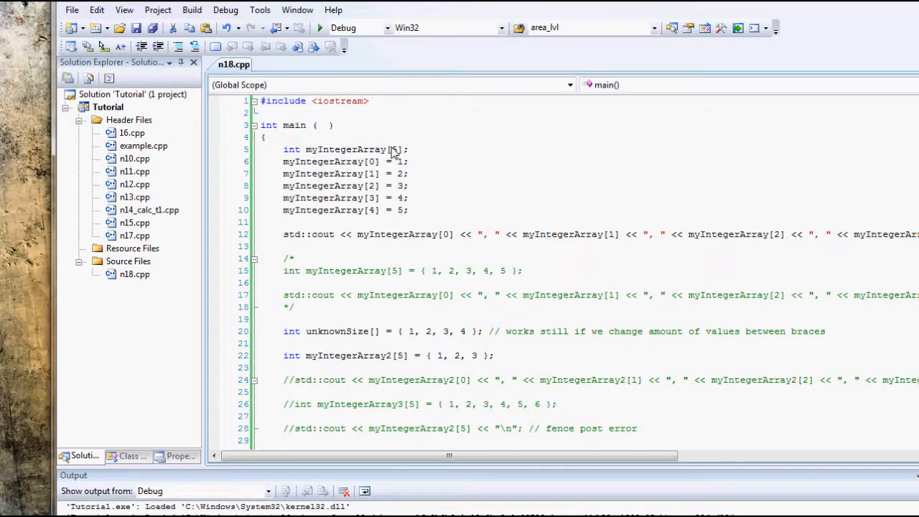
double_click(396, 149)
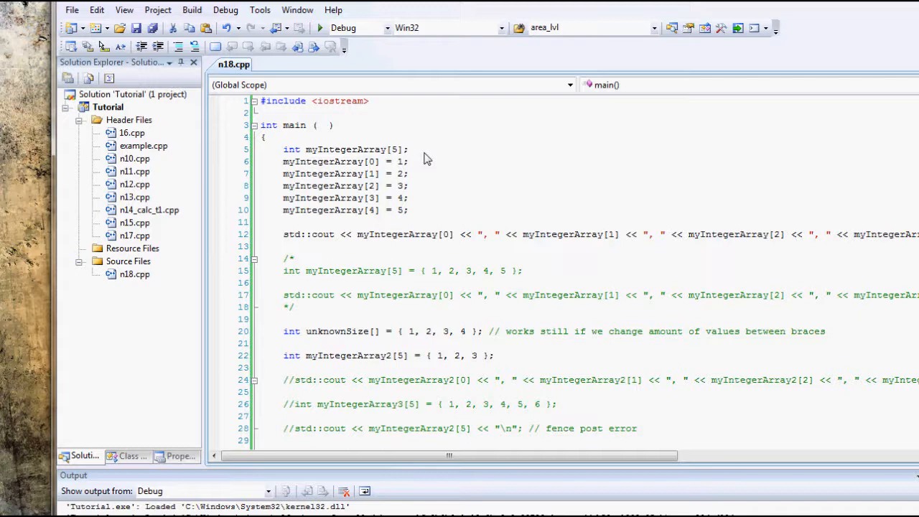
mouse_move(368, 156)
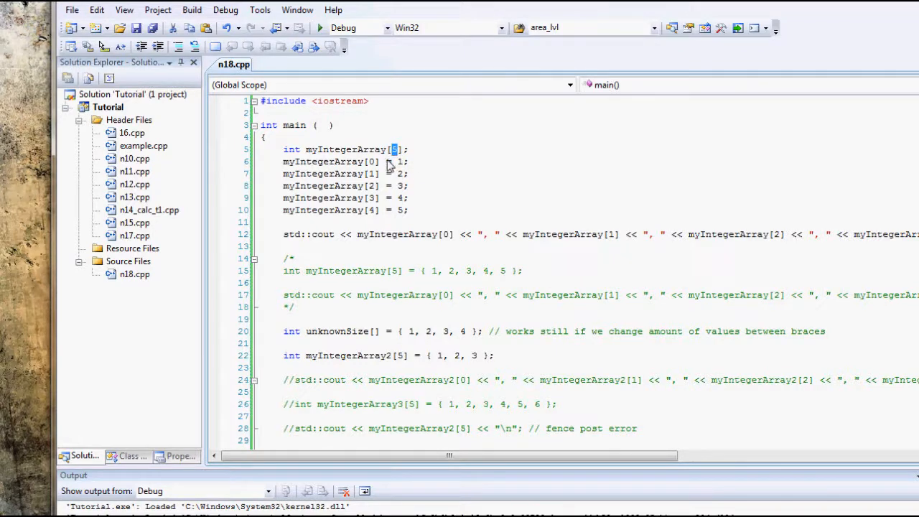
mouse_move(280, 163)
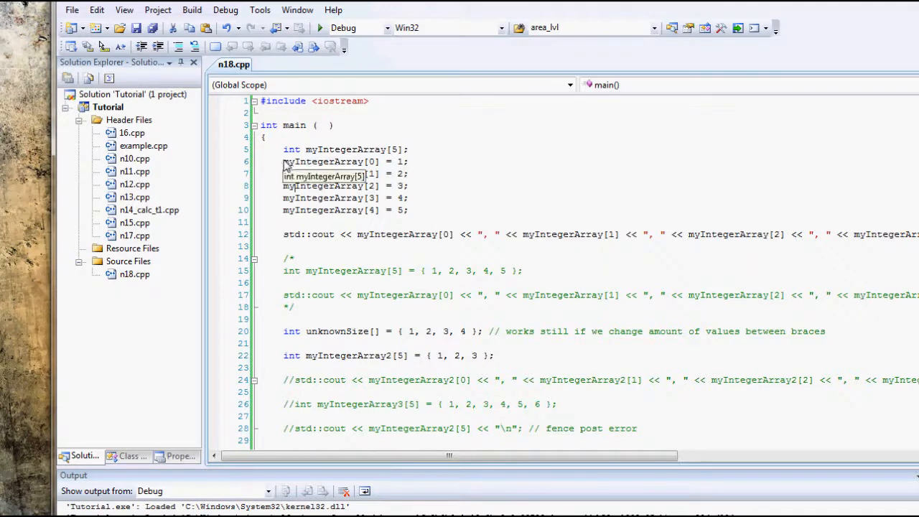
double_click(323, 160)
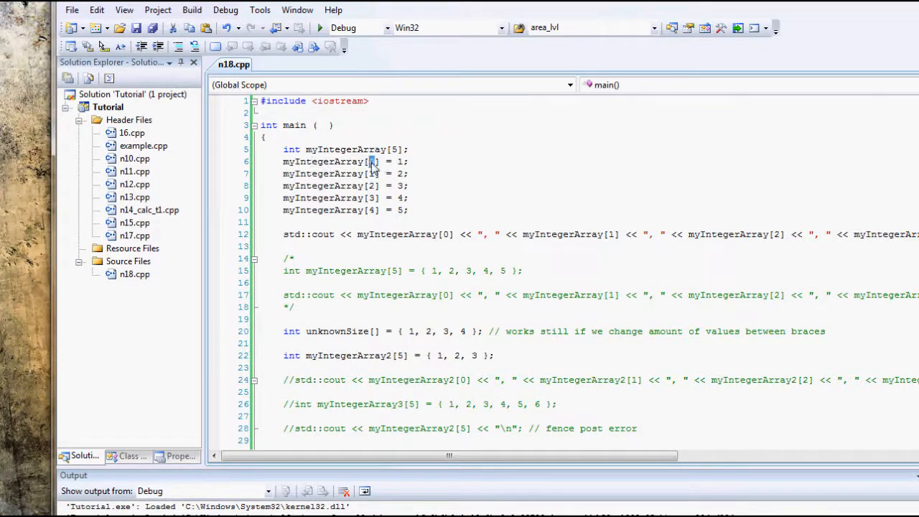
mouse_move(370, 161)
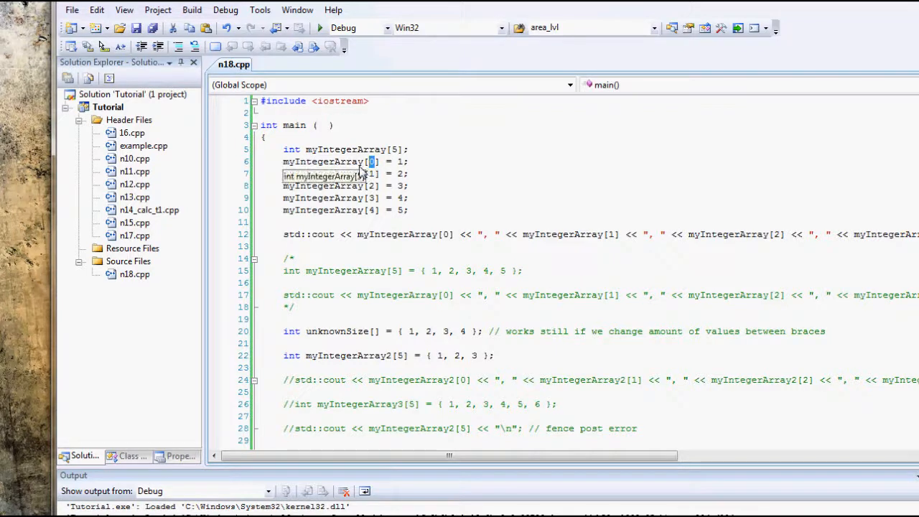
left_click(351, 161)
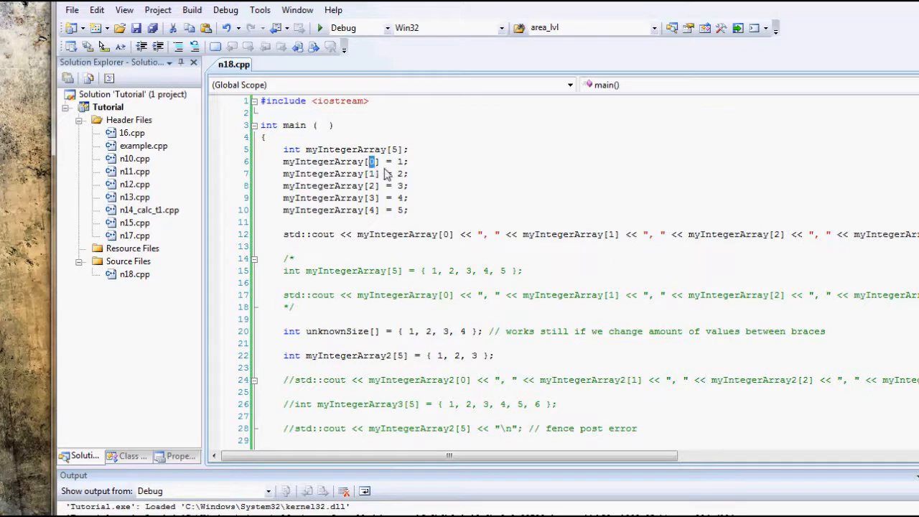
mouse_move(362, 172)
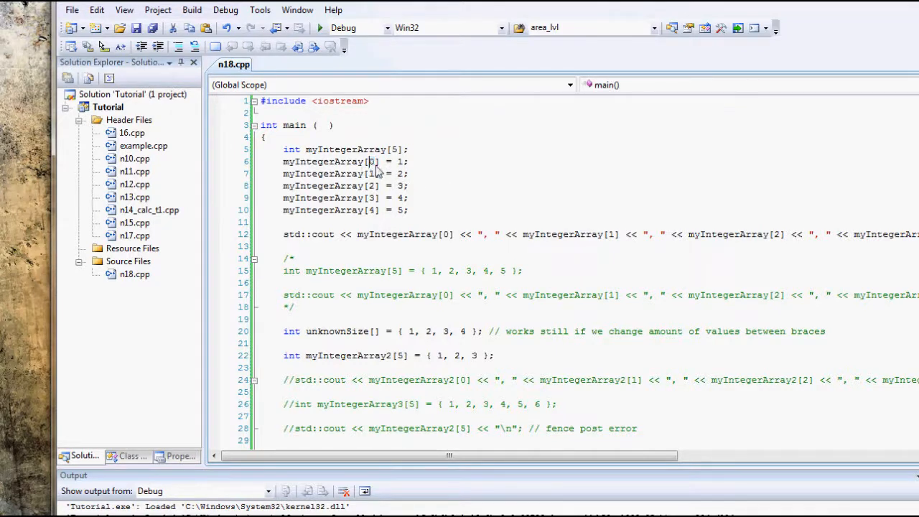
mouse_move(290, 167)
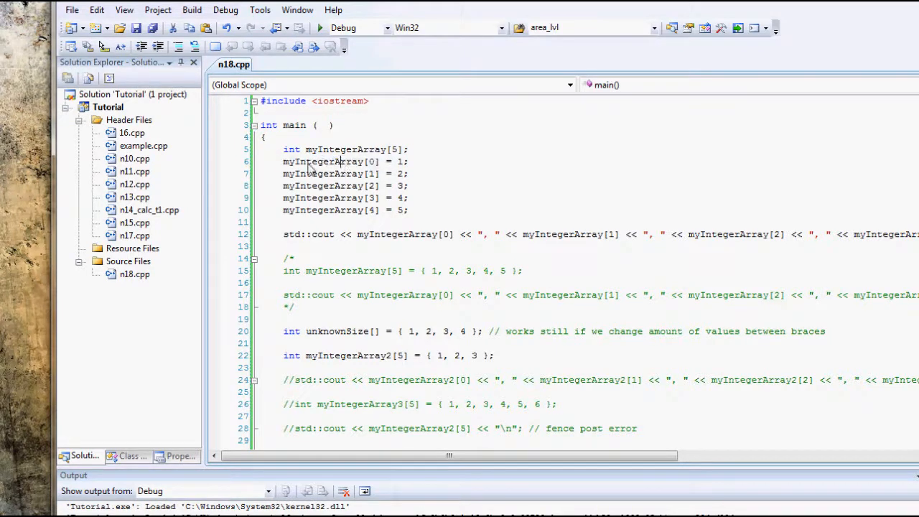
mouse_move(373, 165)
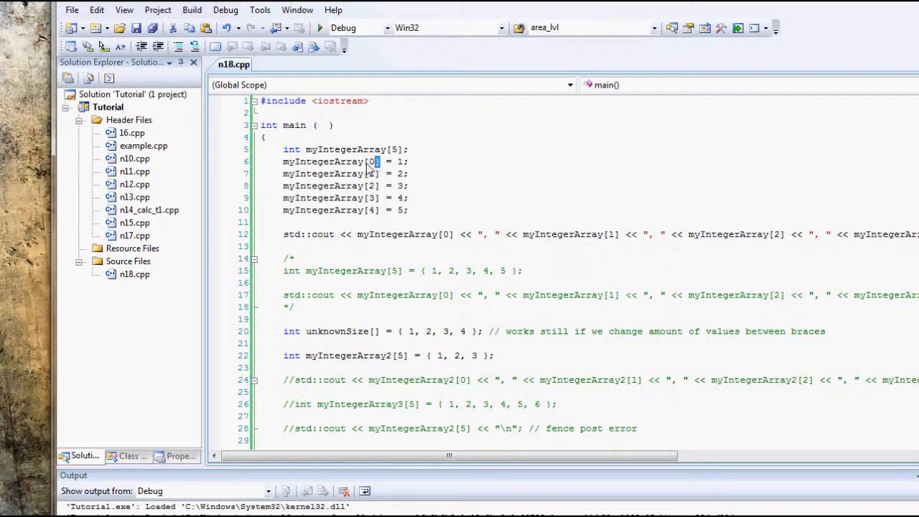
double_click(323, 161)
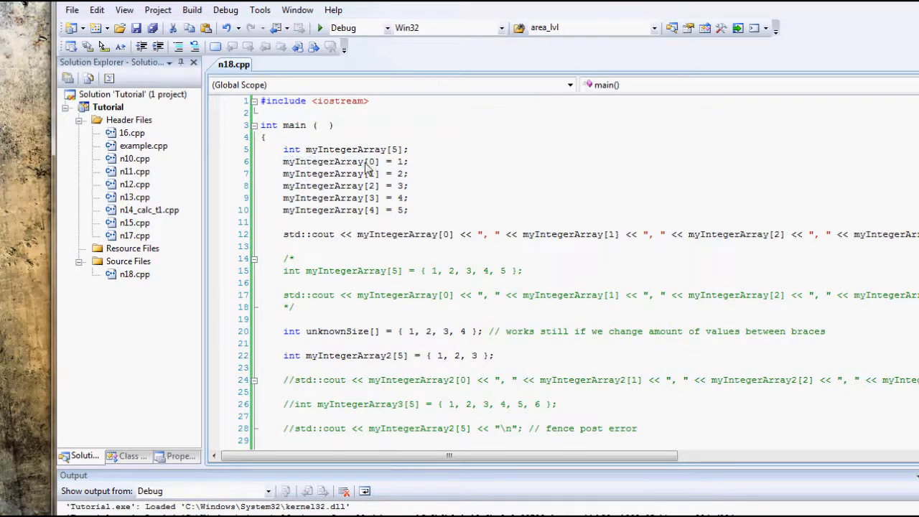
double_click(372, 160)
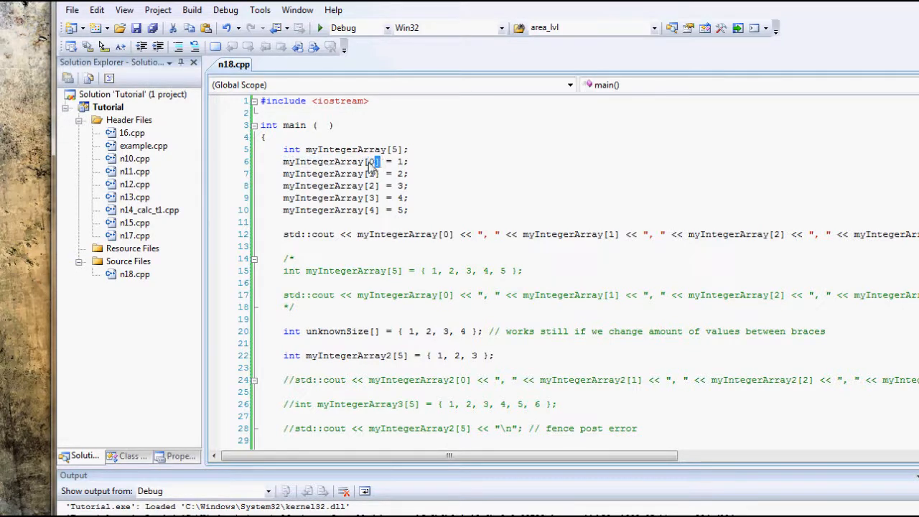
mouse_move(529, 177)
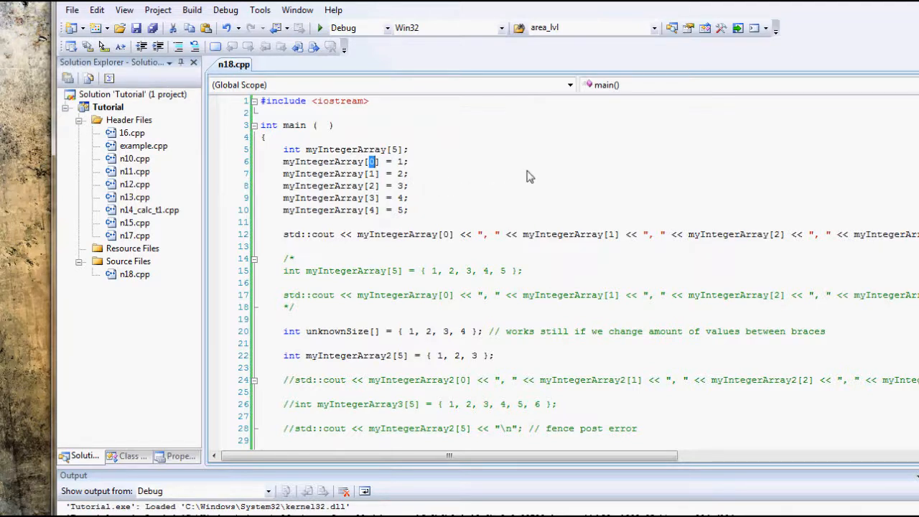
double_click(327, 161)
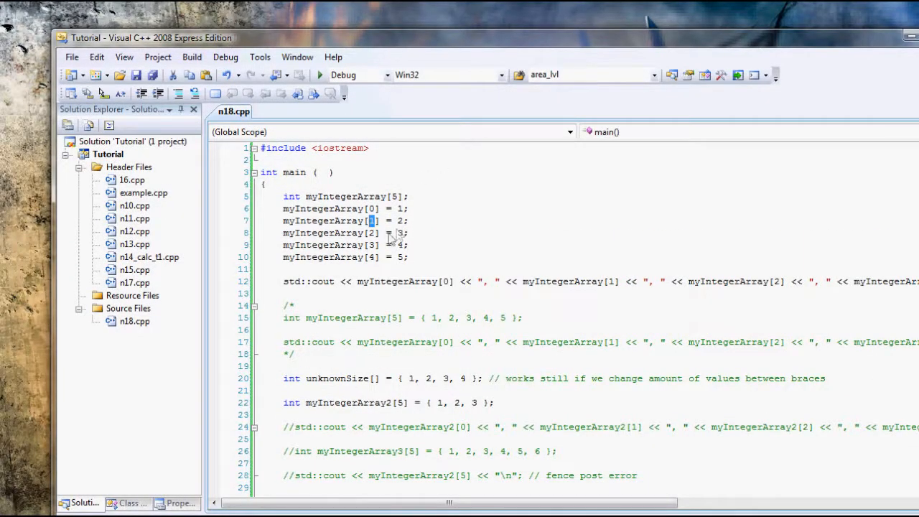
mouse_move(373, 264)
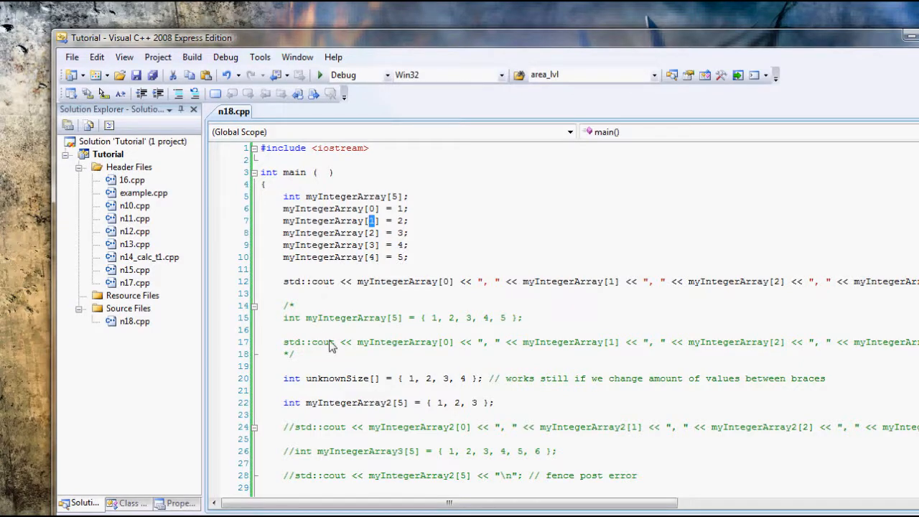
mouse_move(648, 296)
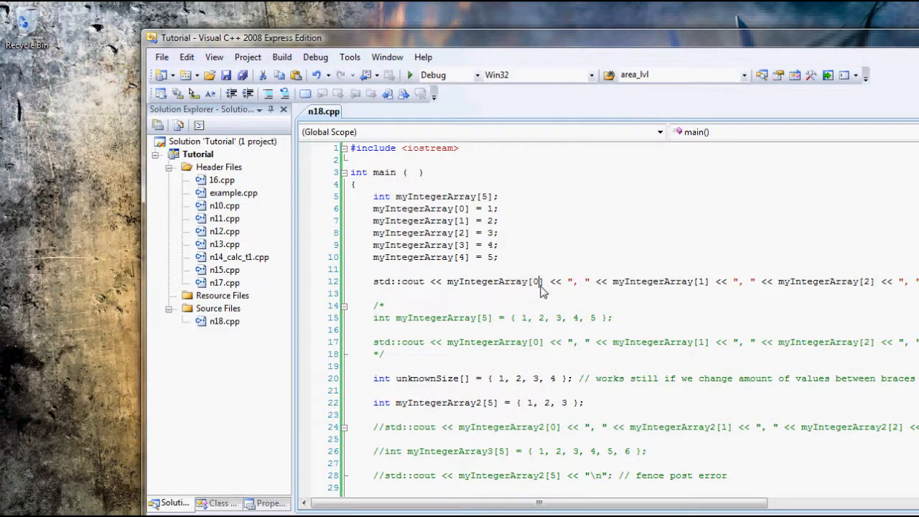
mouse_move(451, 286)
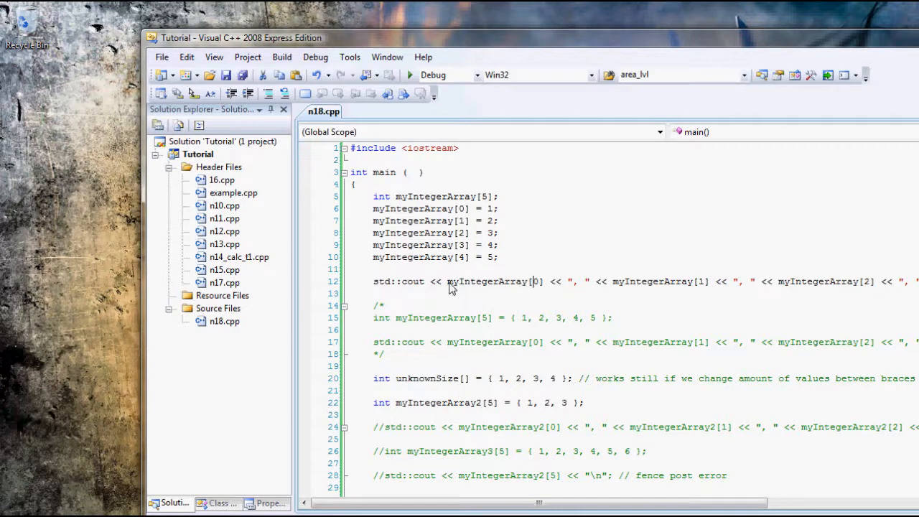
mouse_move(528, 292)
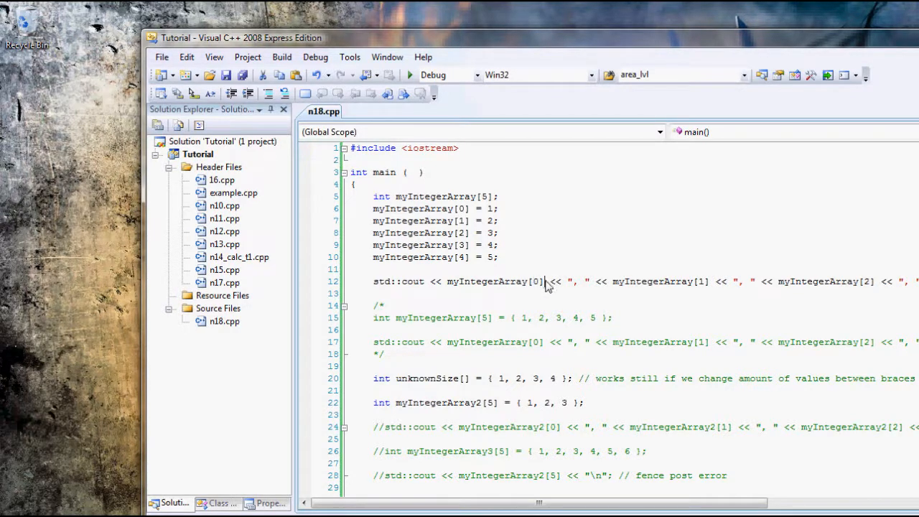
Step: Highlight the [0] index in the std::cout printout line and move along that line
double_click(534, 281)
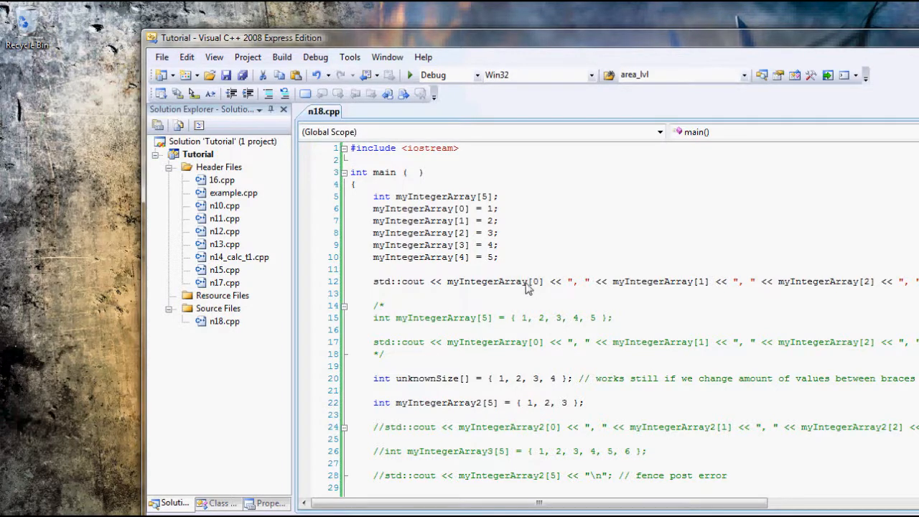
mouse_move(385, 297)
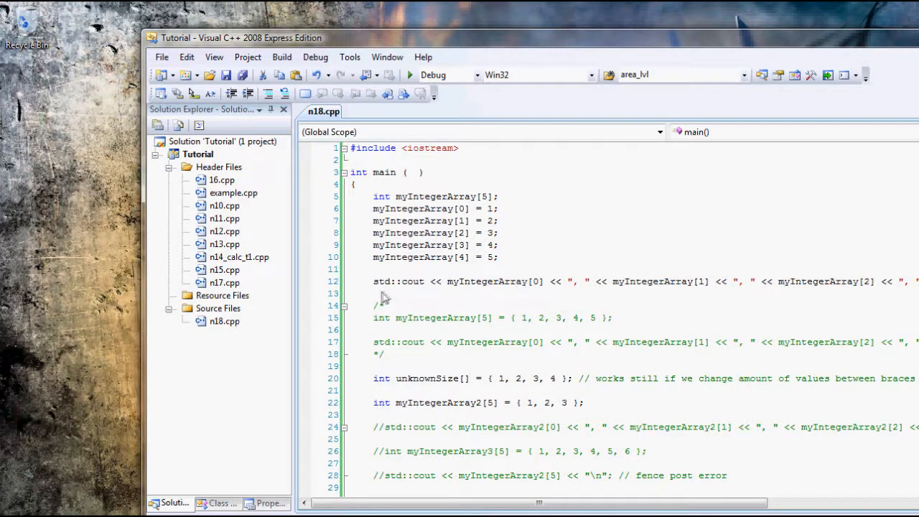
mouse_move(419, 298)
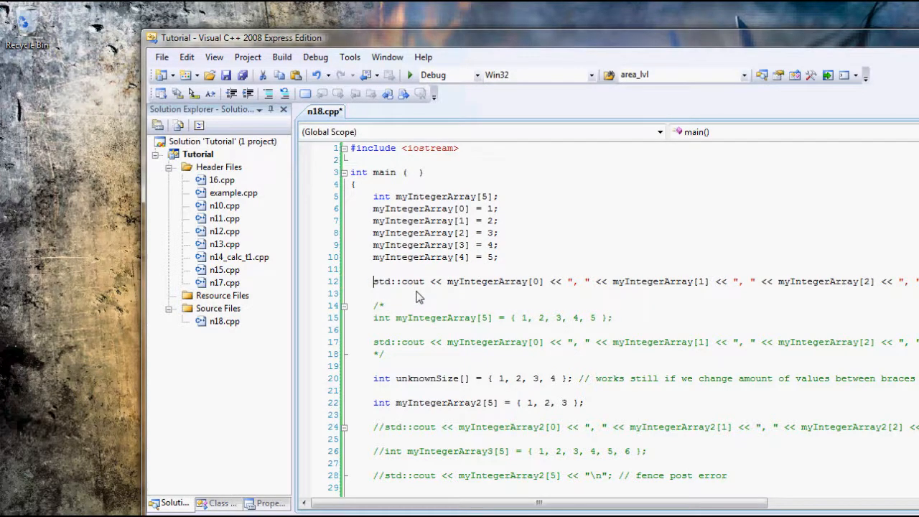
scroll("right", 3)
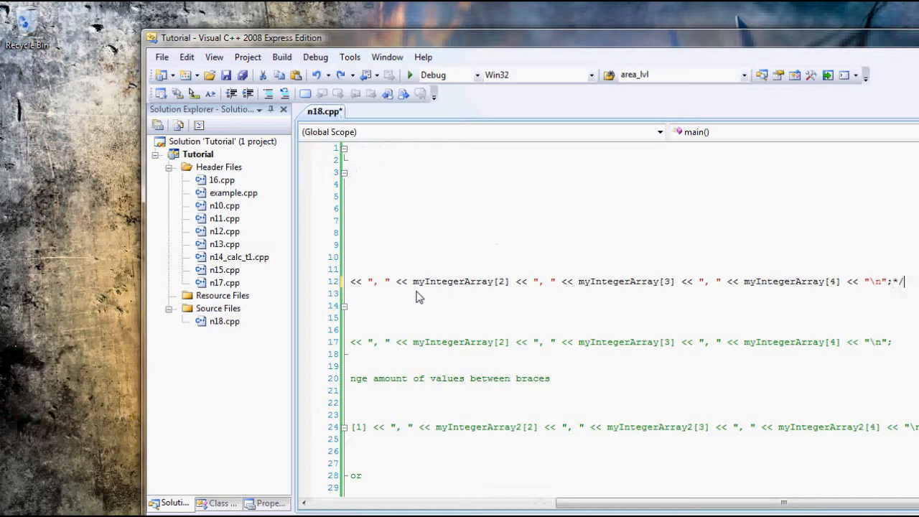
mouse_move(468, 293)
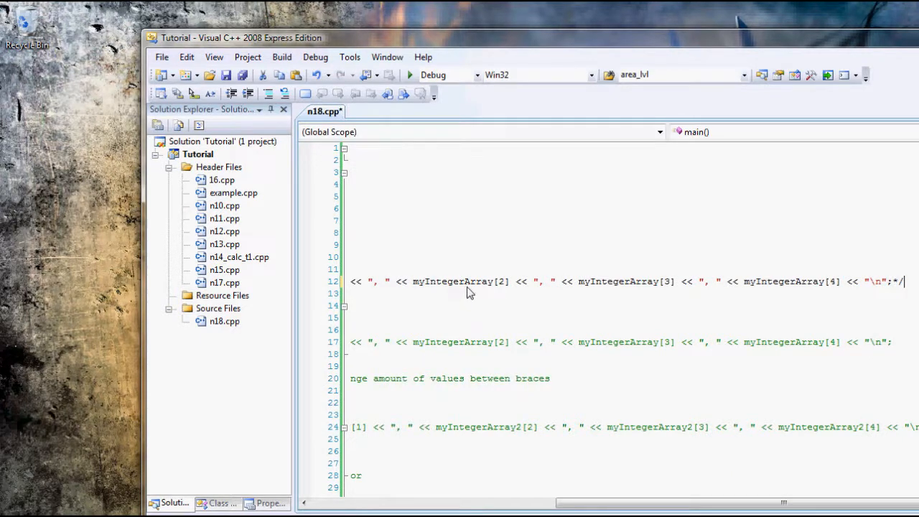
Step: Add /* before the first int myIntegerArray[5] declaration to start commenting out that block
scroll("left", 3)
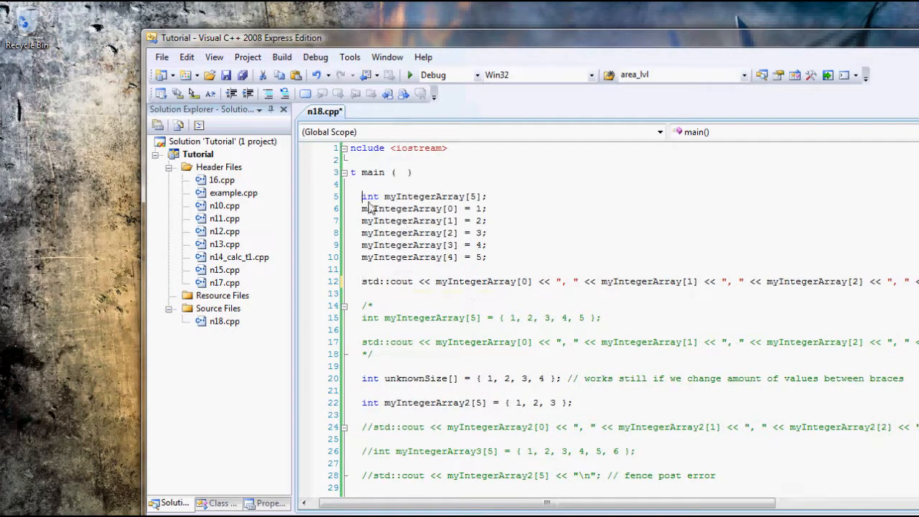
type("/*")
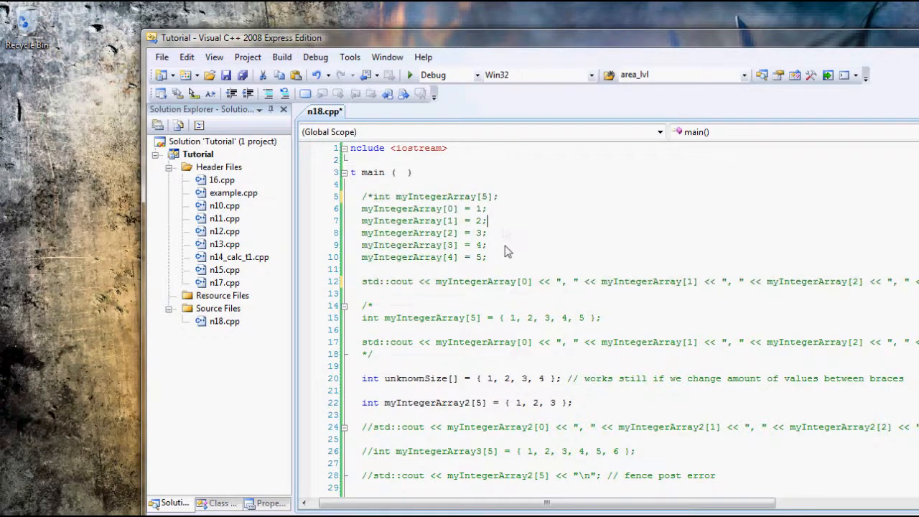
left_click(374, 304)
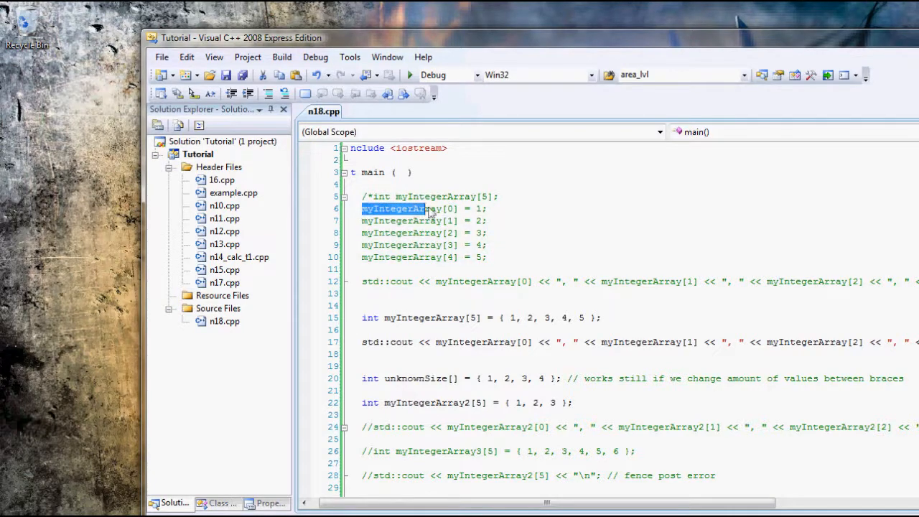
left_click(448, 208)
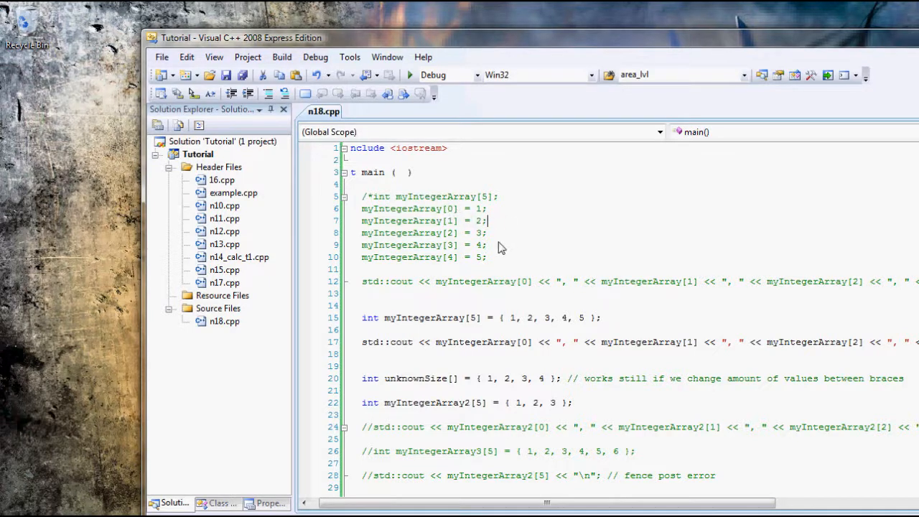
left_click_drag(361, 208, 485, 257)
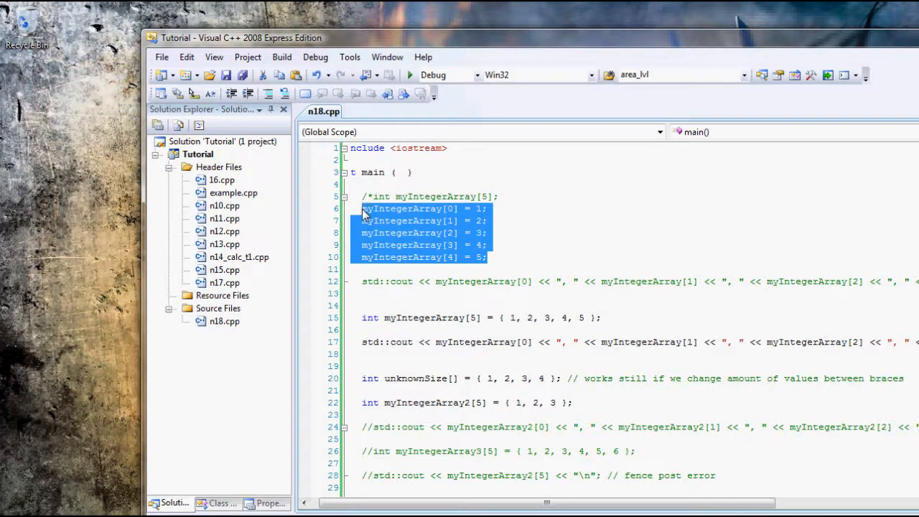
mouse_move(466, 308)
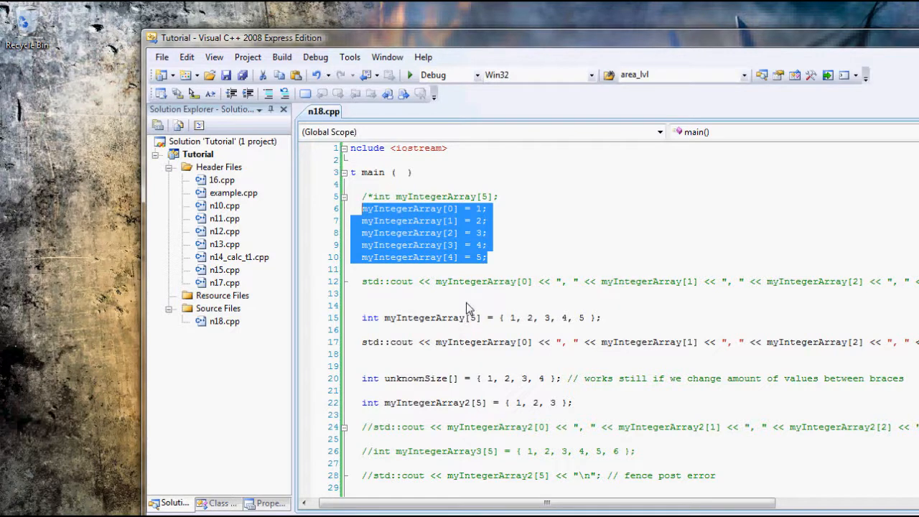
mouse_move(466, 319)
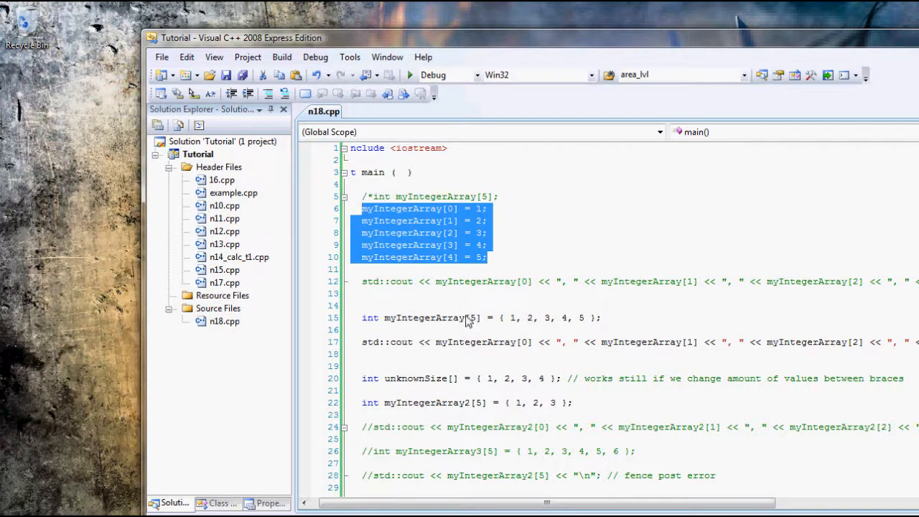
mouse_move(434, 300)
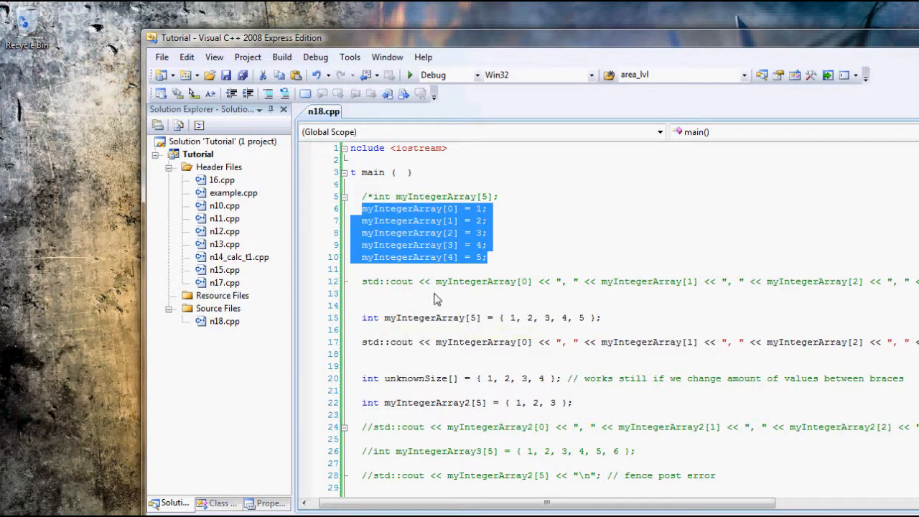
mouse_move(373, 328)
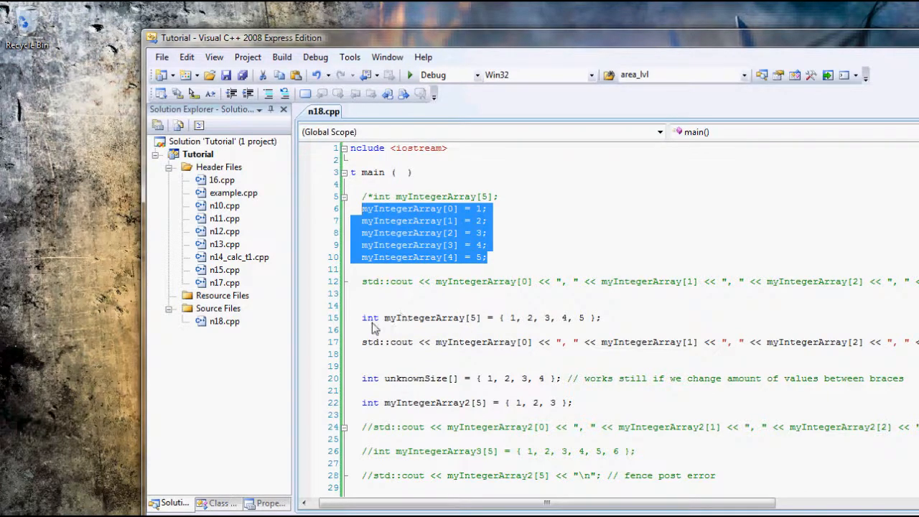
left_click(501, 317)
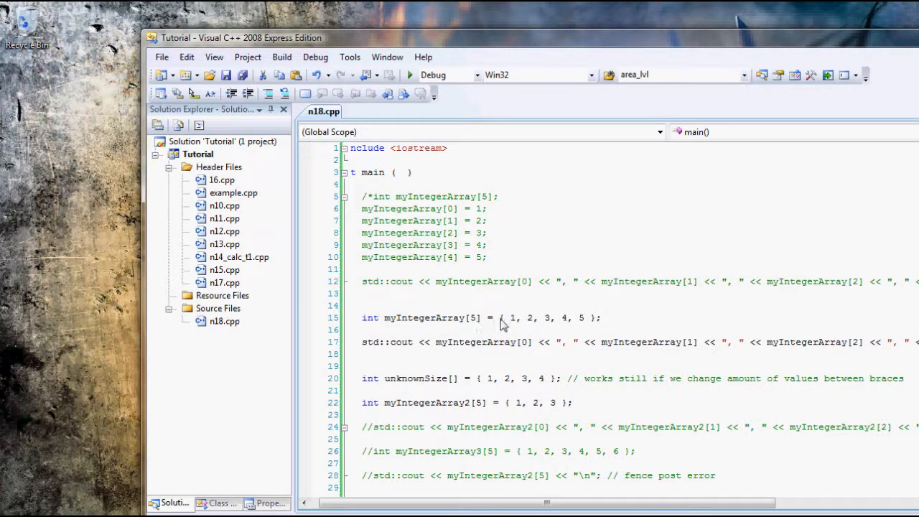
left_click(379, 317)
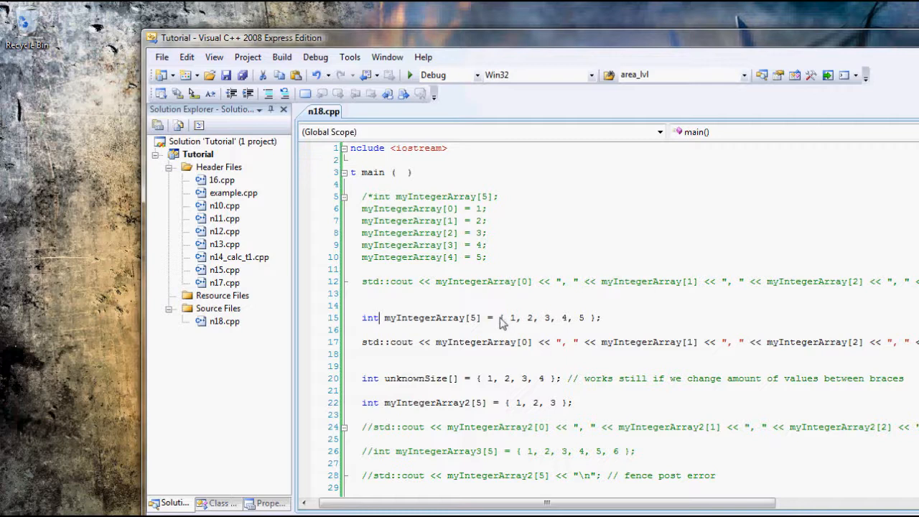
left_click_drag(509, 317, 574, 317)
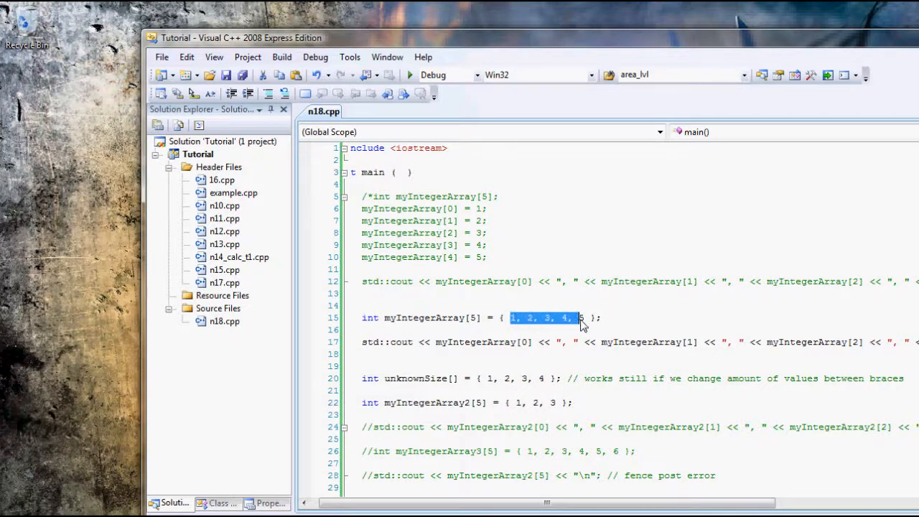
left_click(476, 317)
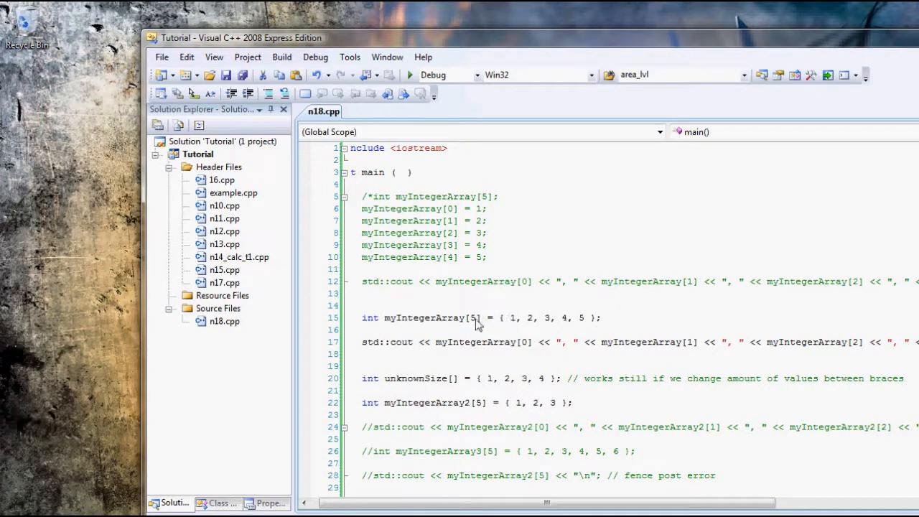
mouse_move(365, 321)
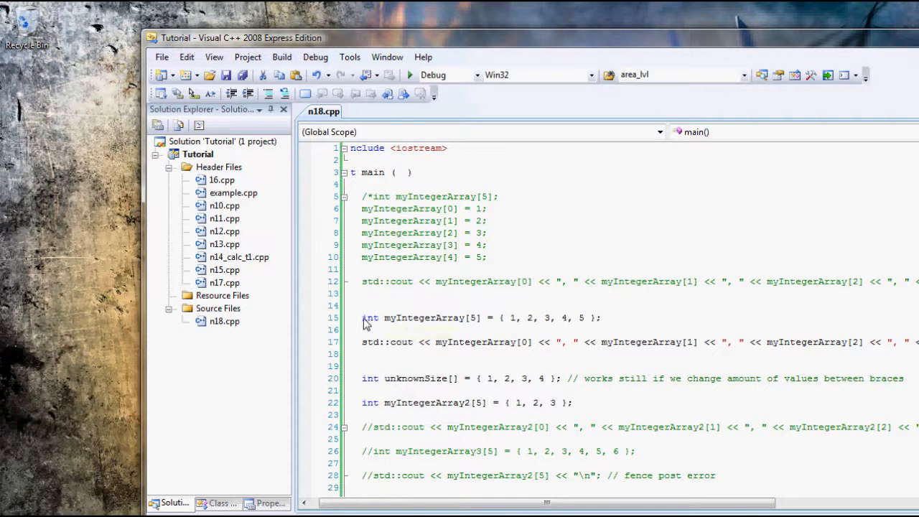
double_click(424, 318)
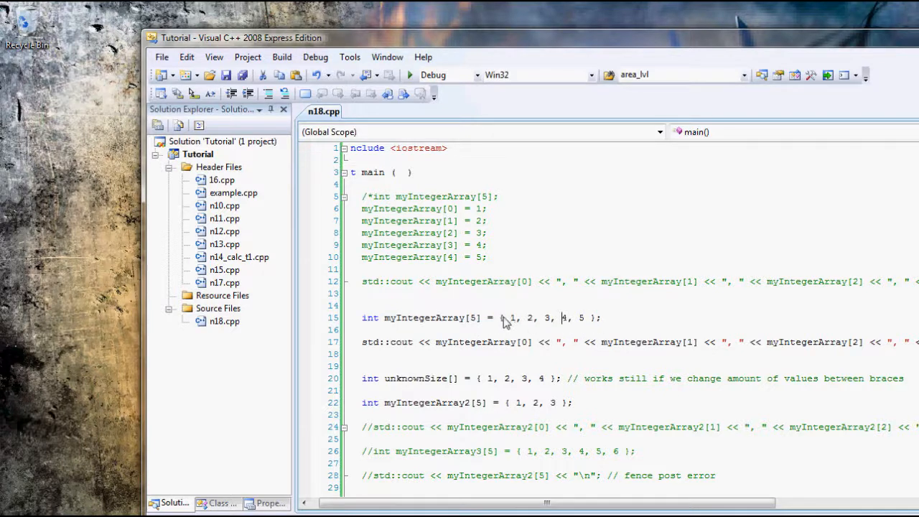
left_click_drag(511, 317, 583, 317)
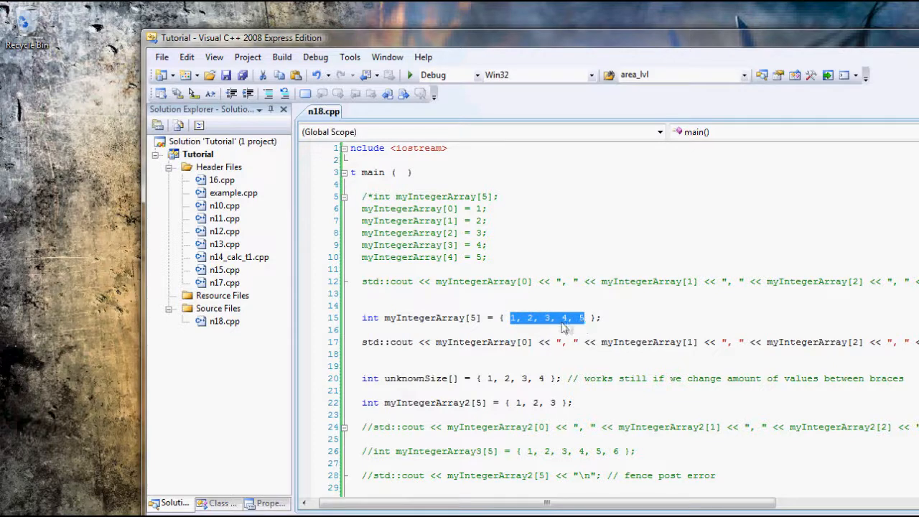
left_click(474, 317)
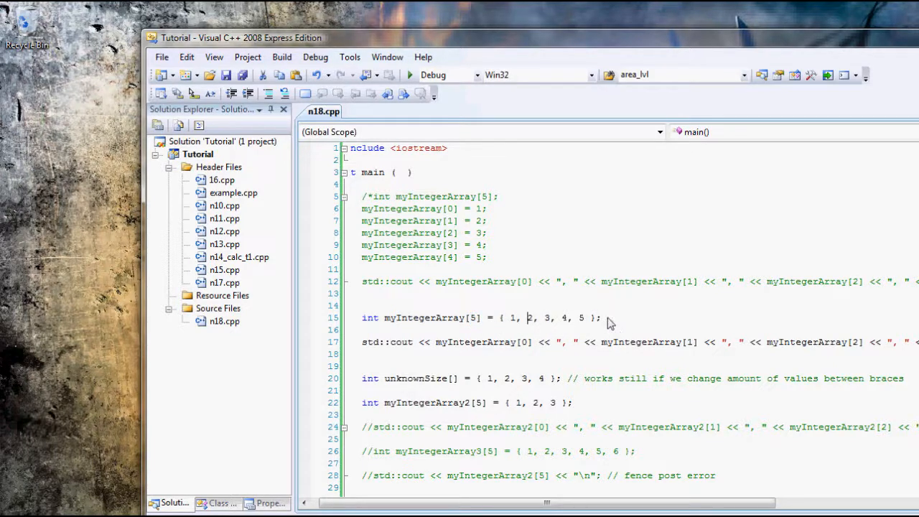
mouse_move(502, 285)
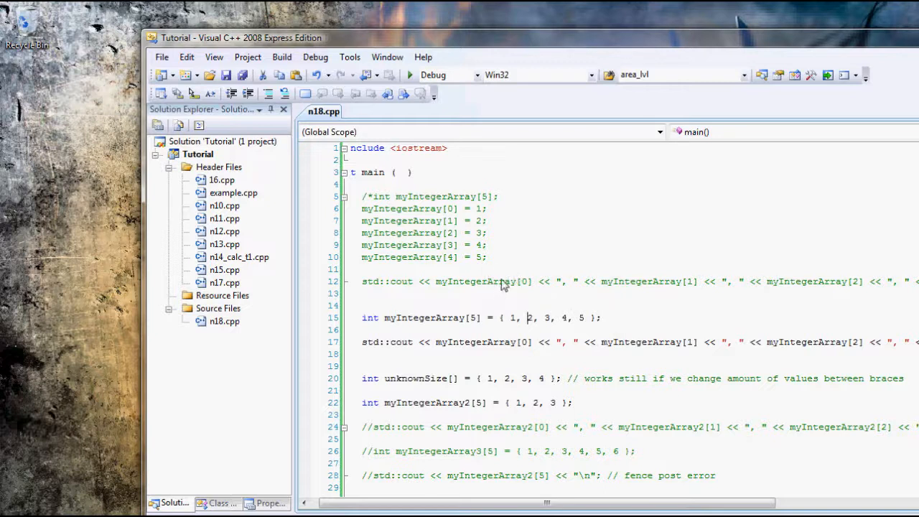
mouse_move(388, 304)
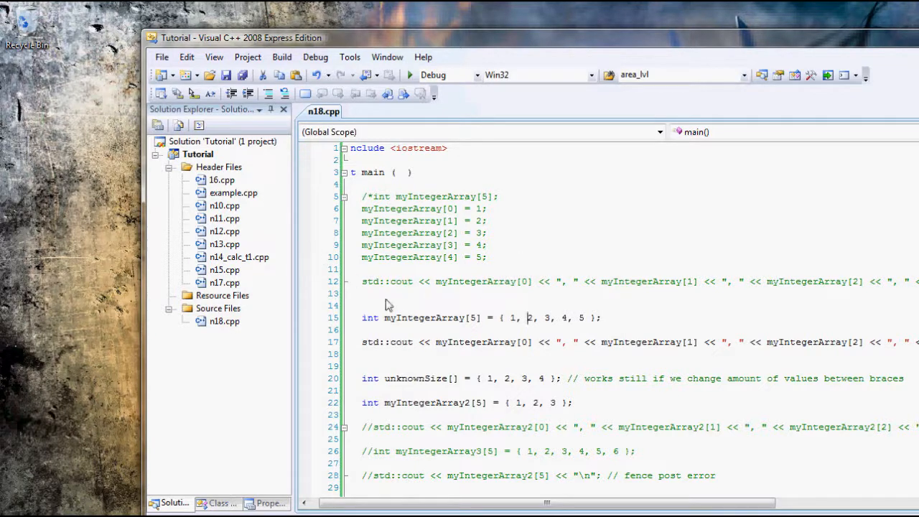
mouse_move(481, 319)
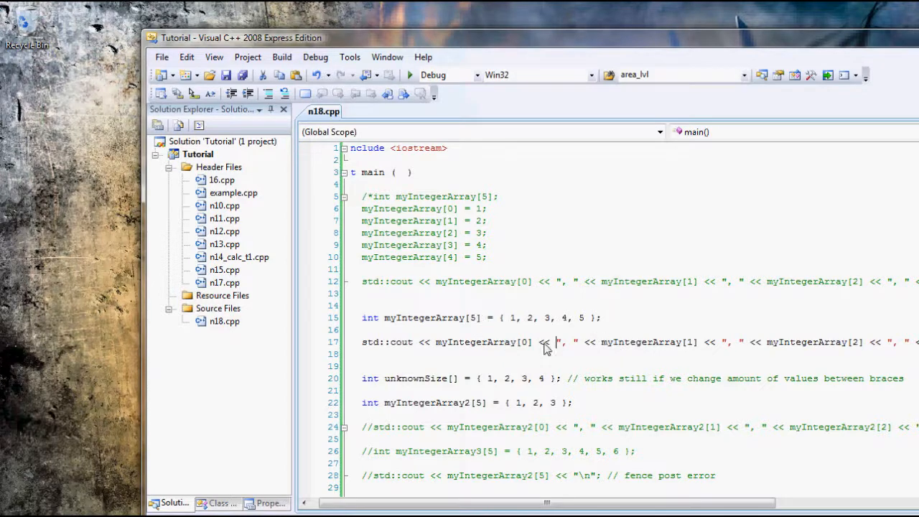
mouse_move(502, 341)
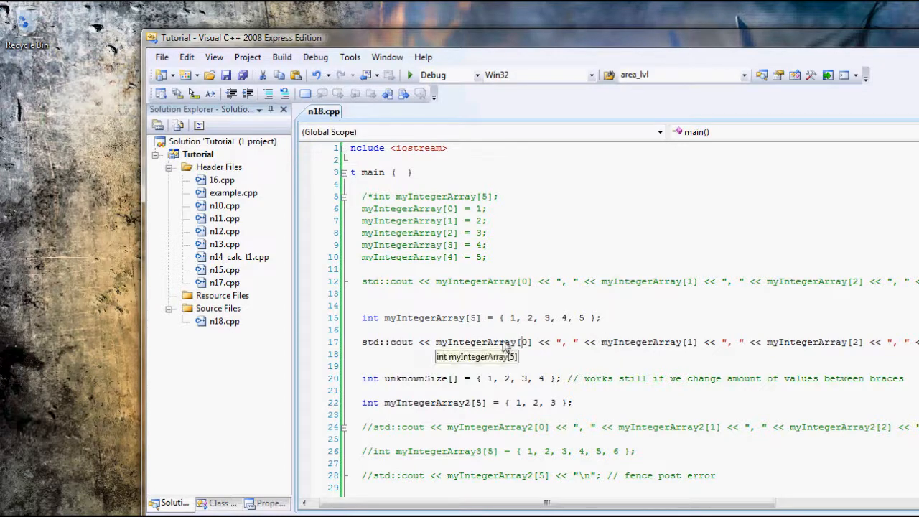
left_click(409, 74)
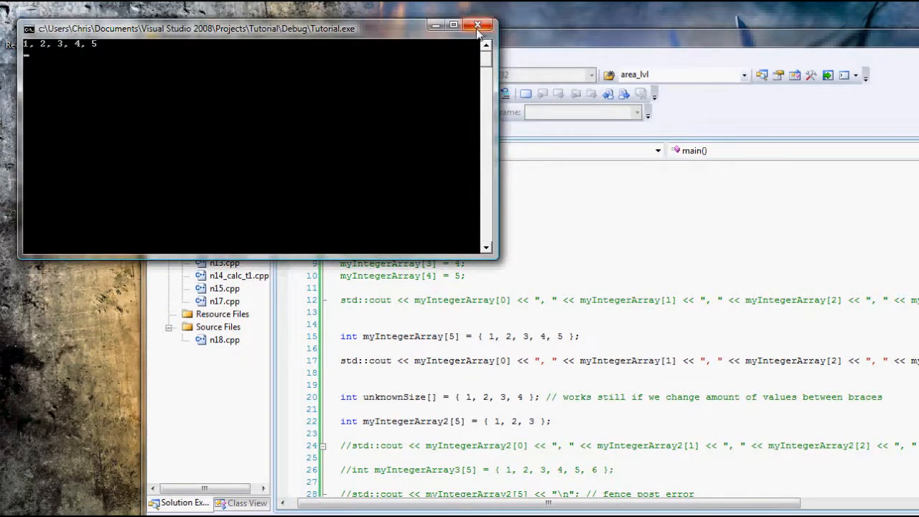
left_click(477, 26)
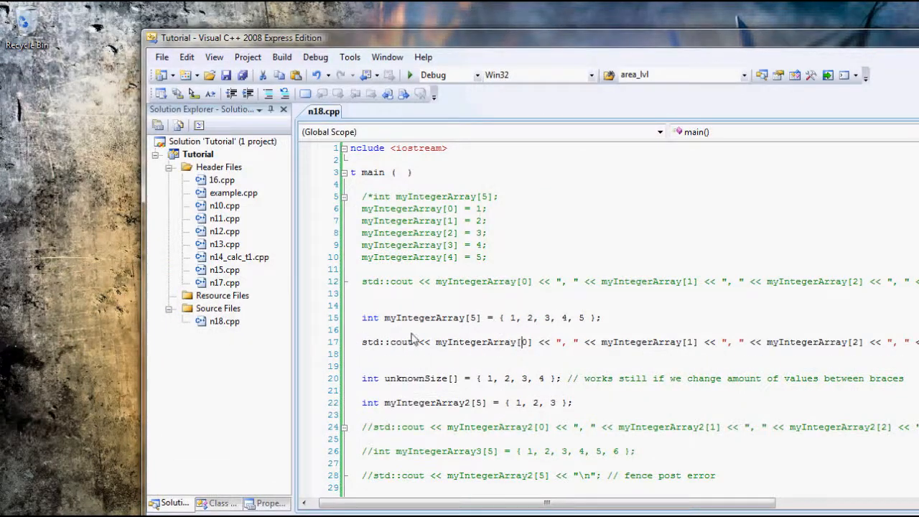
Step: Place a comment marker before int myIntegerArray[5] = { 1, 2, 3, 4, 5 };
type("//")
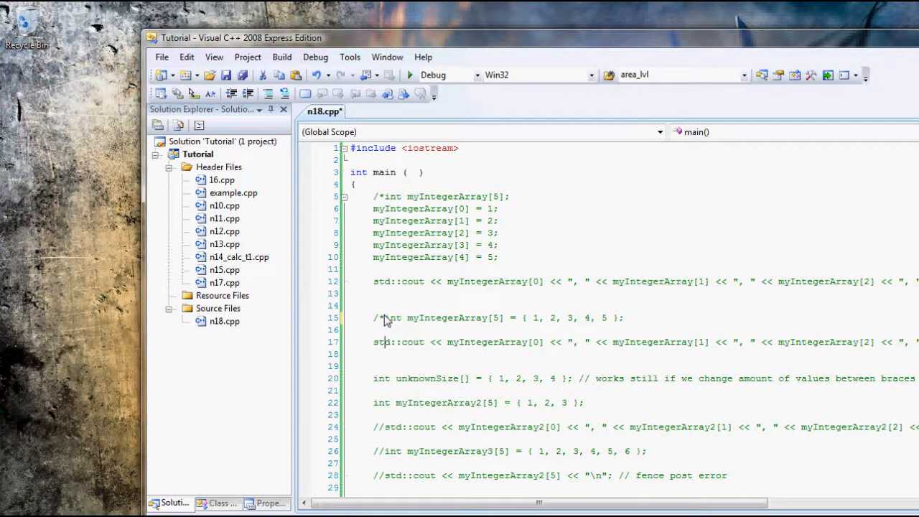
scroll("right", 3)
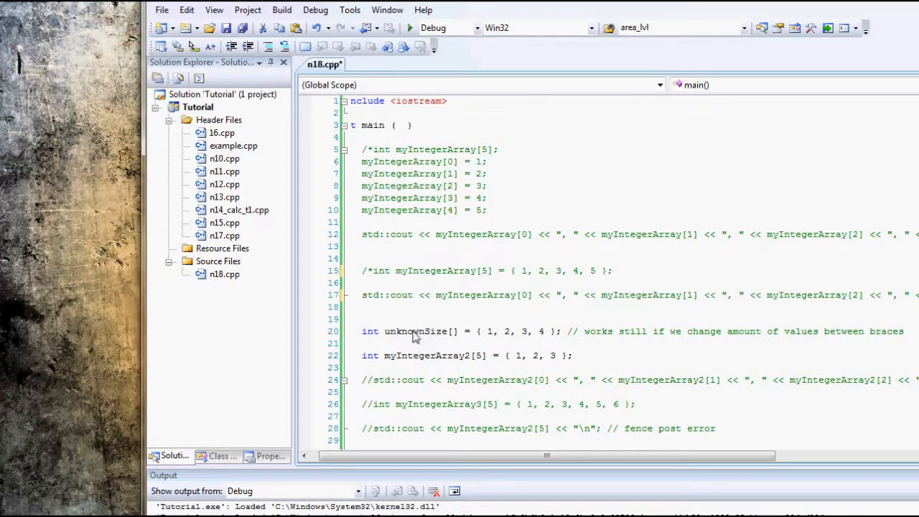
mouse_move(416, 330)
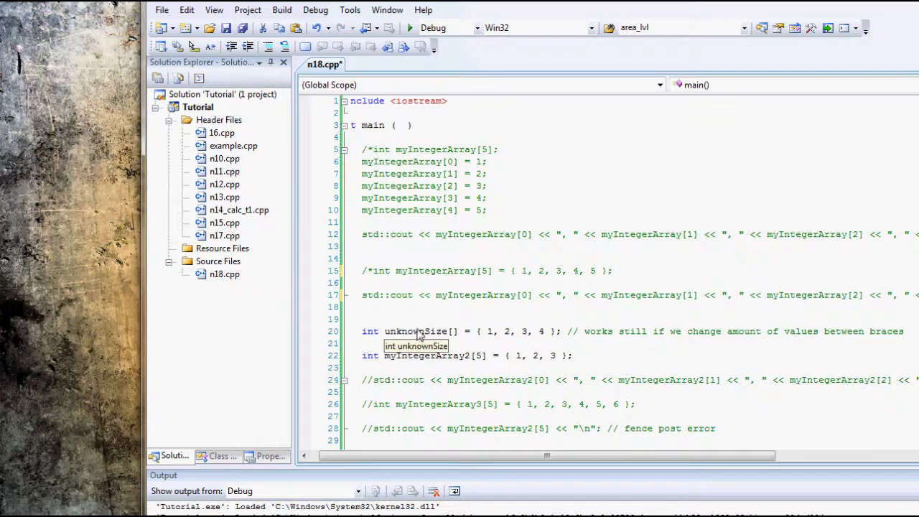
mouse_move(364, 337)
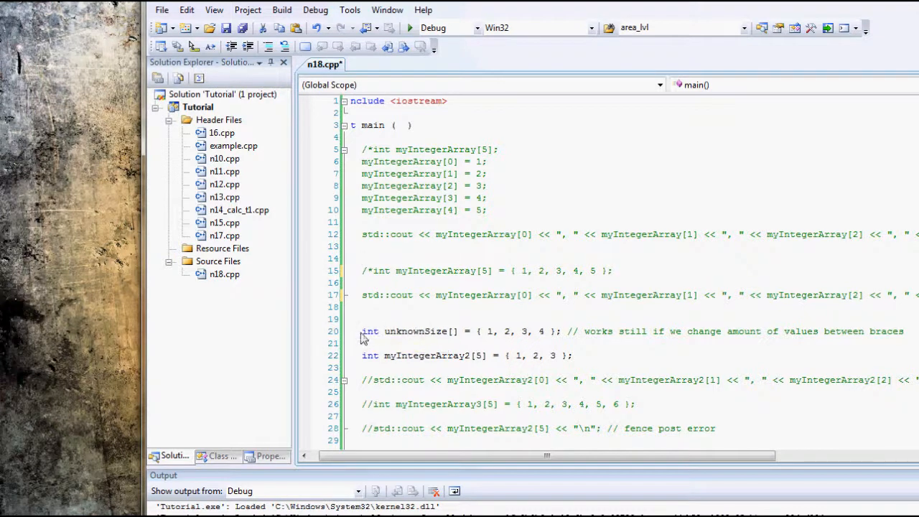
double_click(409, 330)
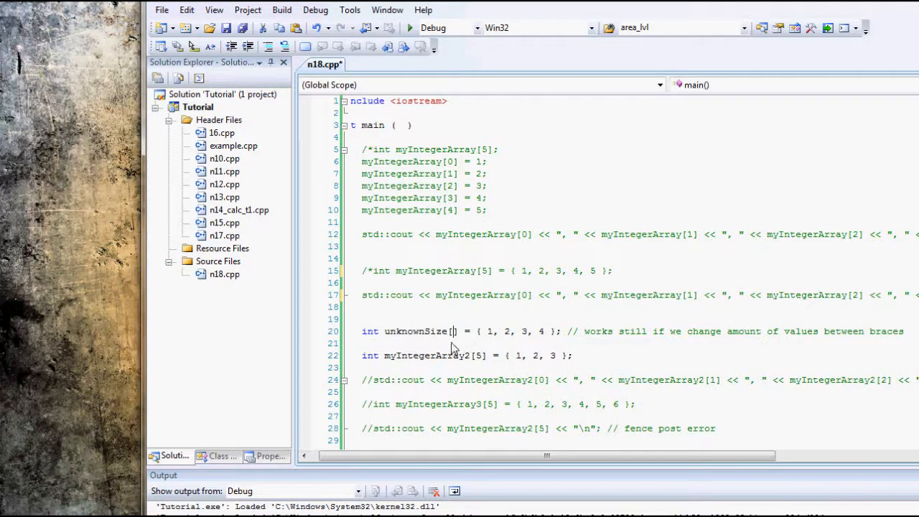
double_click(454, 330)
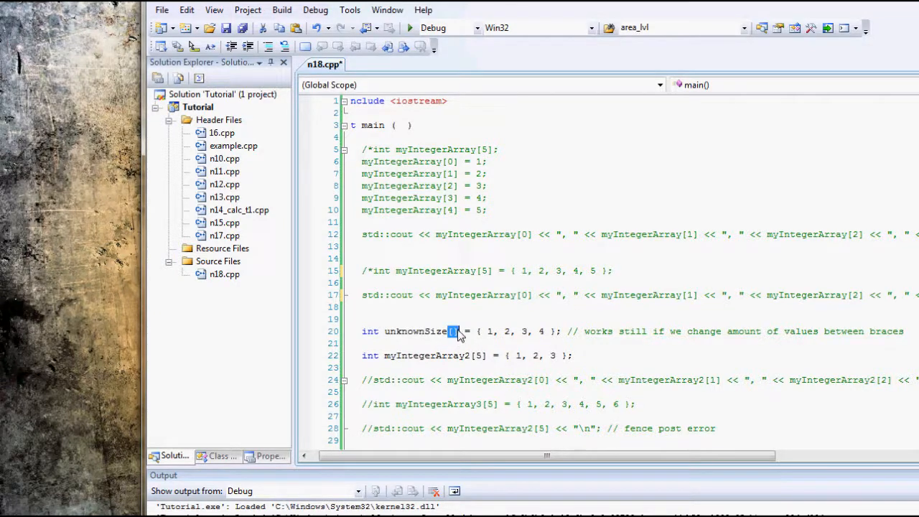